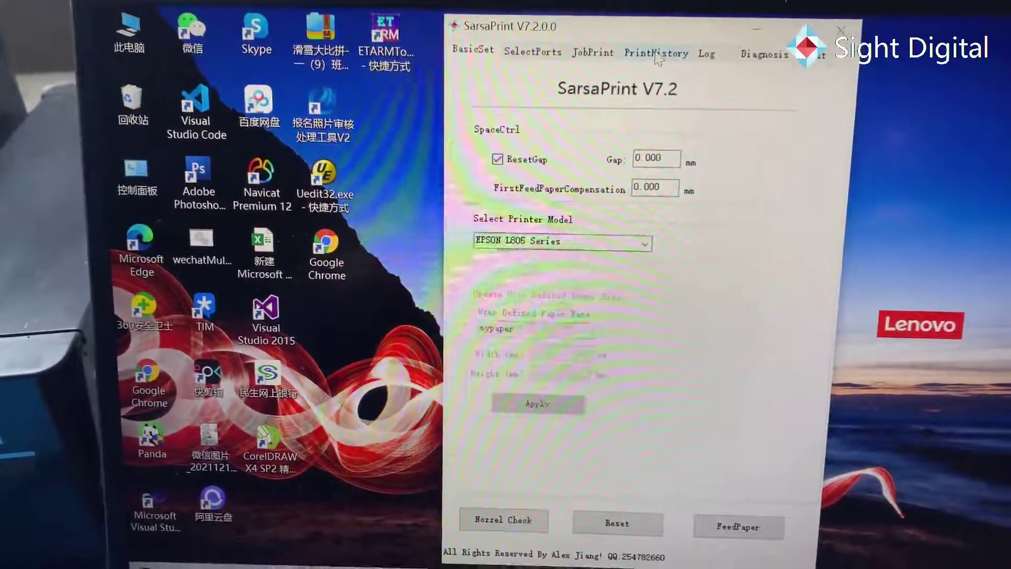
Show the PrintHistory page with its date range fields and results table.
click(655, 53)
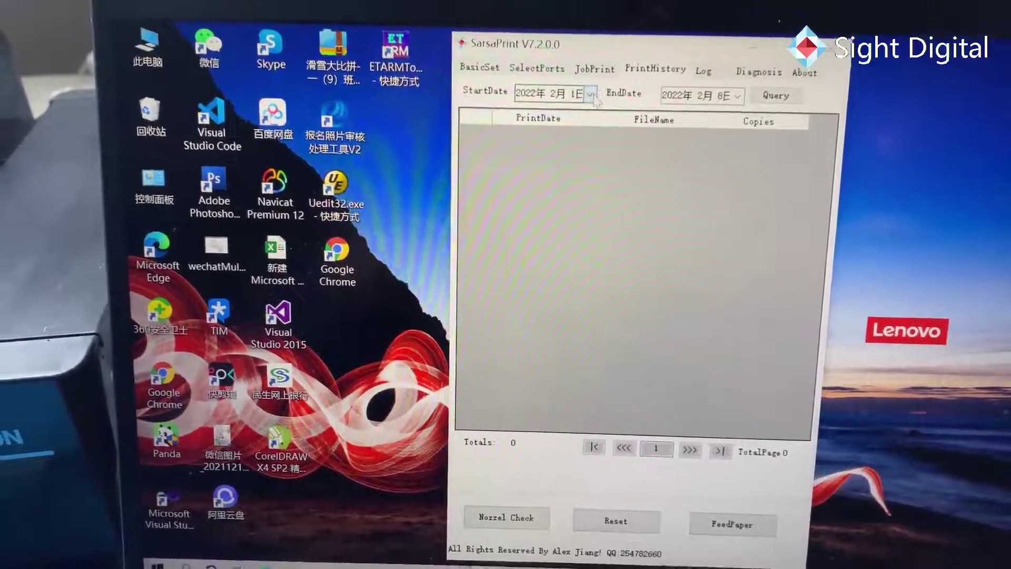
Set the start date to 1 January 2022 and query history through 8 February 2022.
click(591, 95)
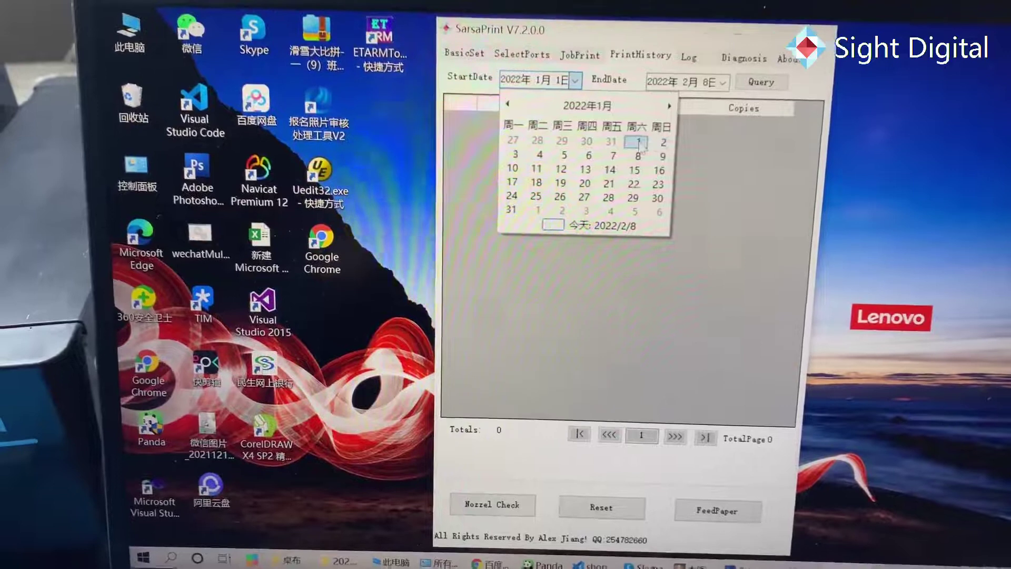
click(637, 141)
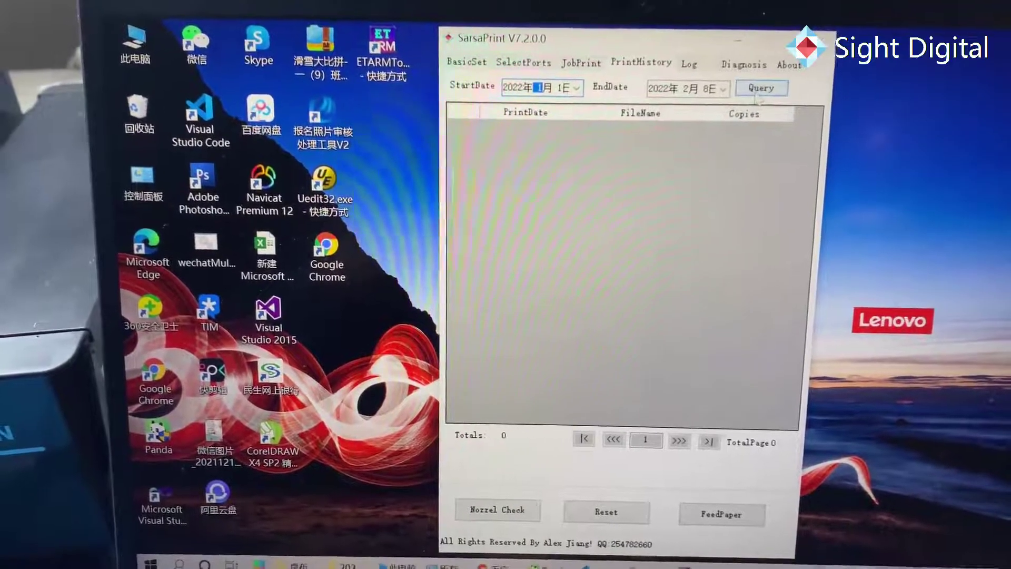
click(761, 88)
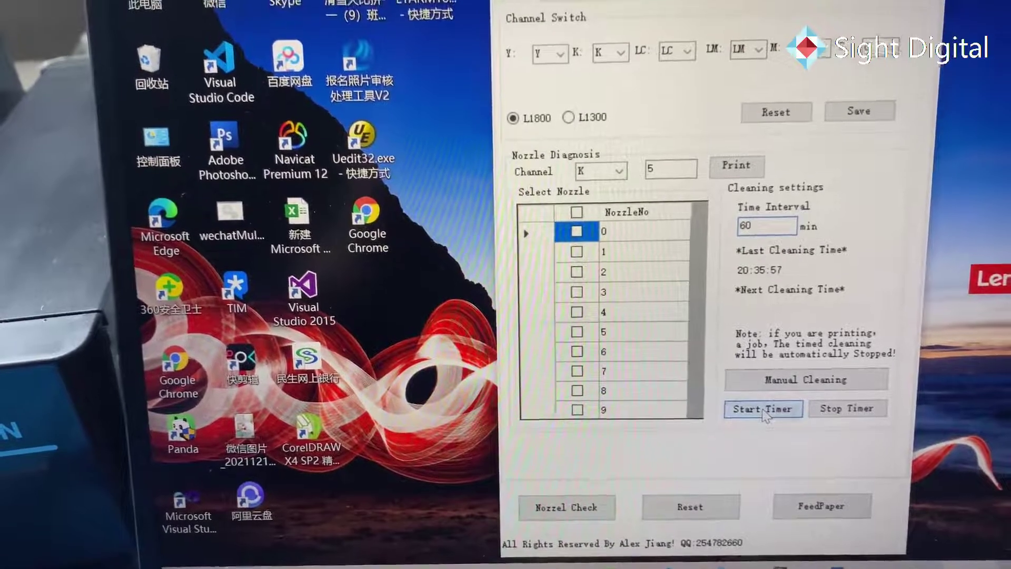
Start the cleaning timer at a 60-minute interval, scheduling the next cleaning for 21:42:31.
click(762, 408)
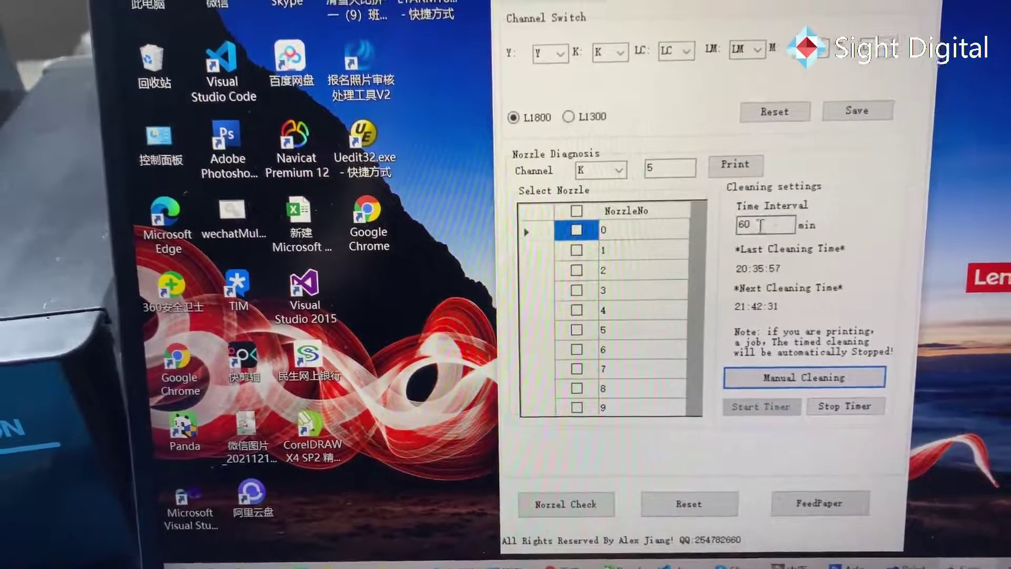